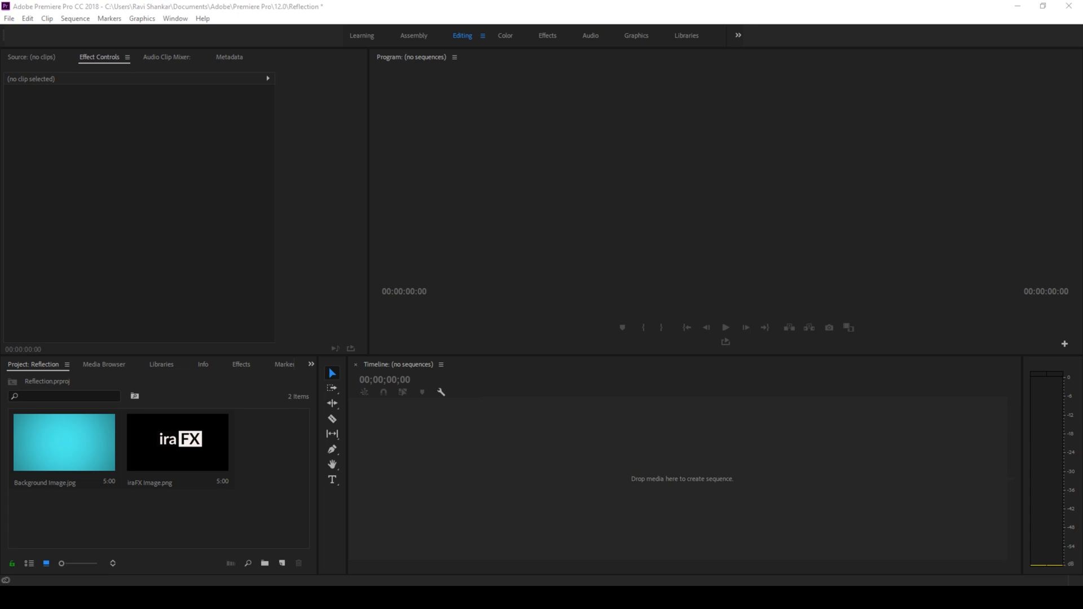
mouse_move(26, 300)
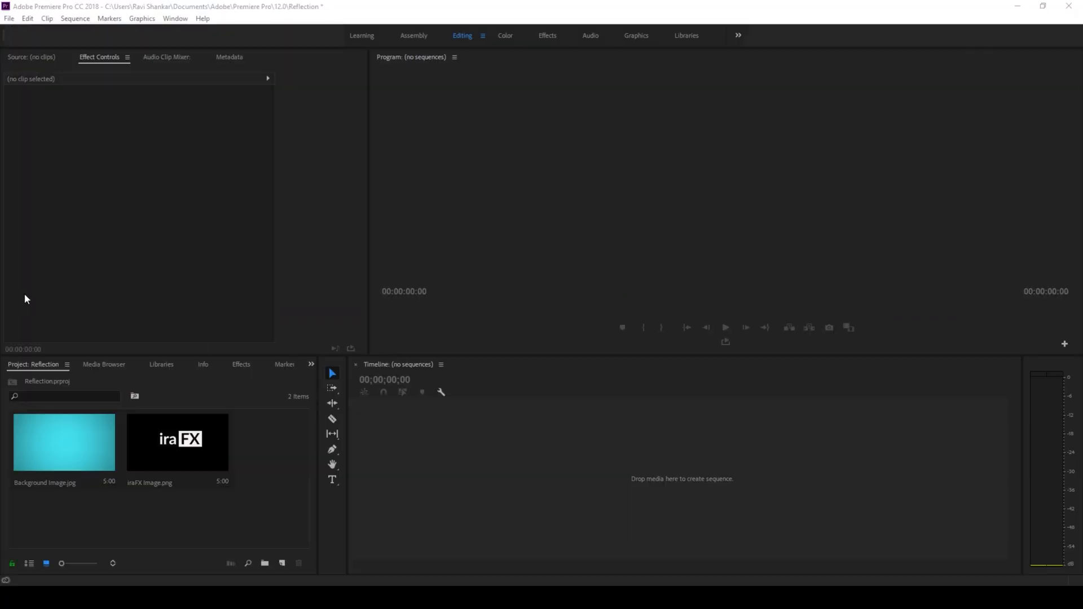
mouse_move(82, 445)
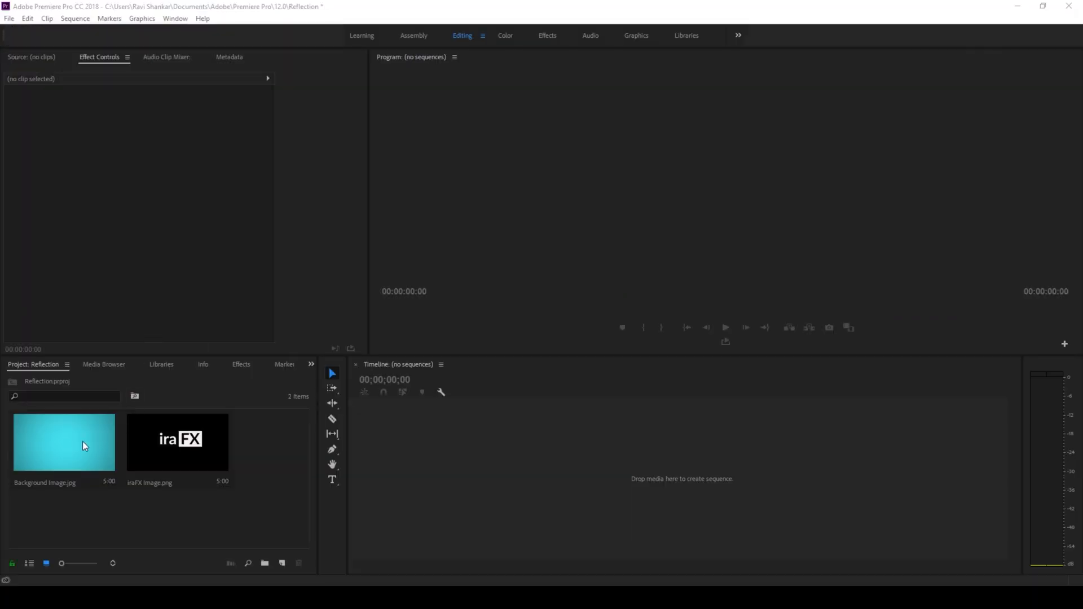
Create a Background Image sequence with the iraFX logo on V2 above the cyan background
left_click(76, 447)
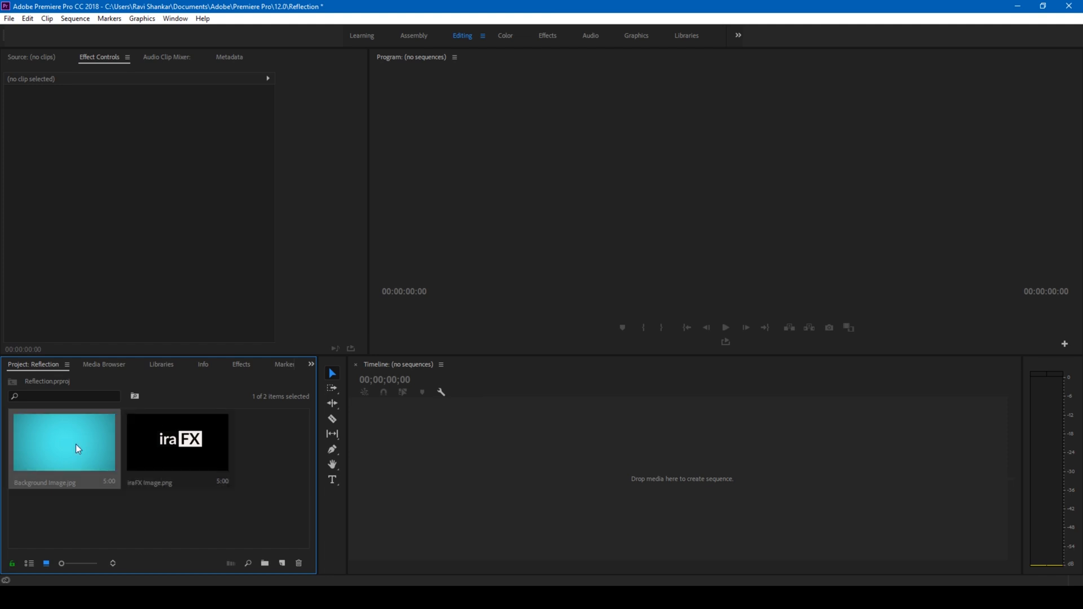
mouse_move(79, 469)
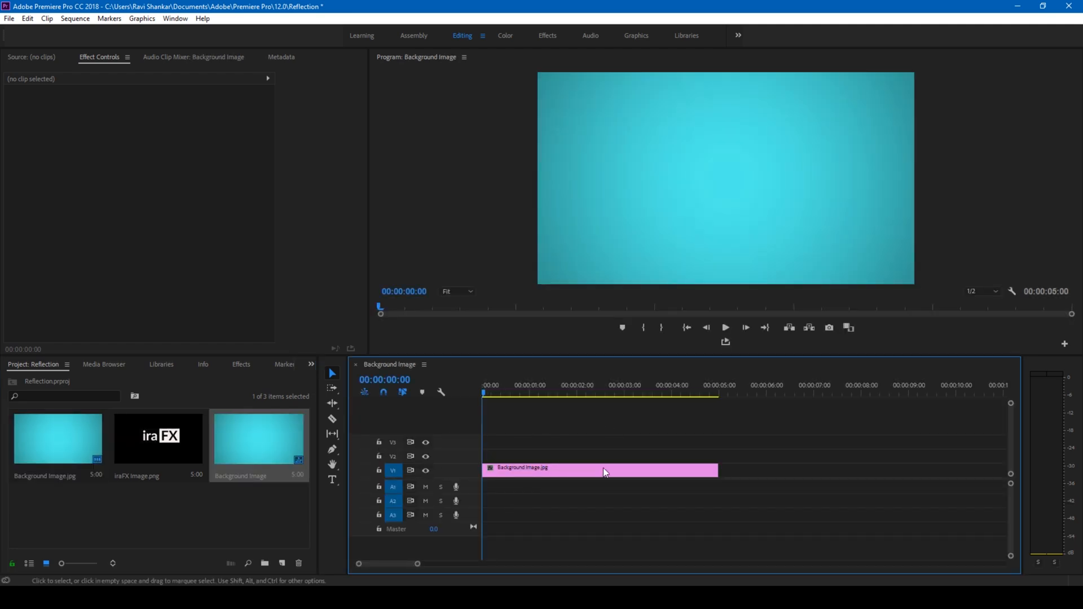
left_click(610, 394)
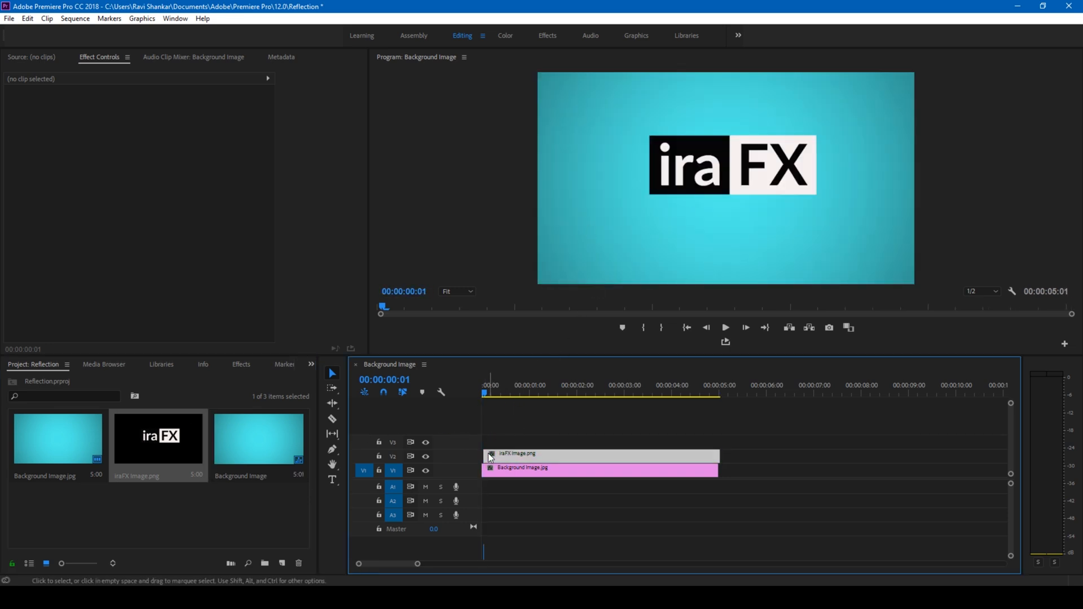
left_click(513, 454)
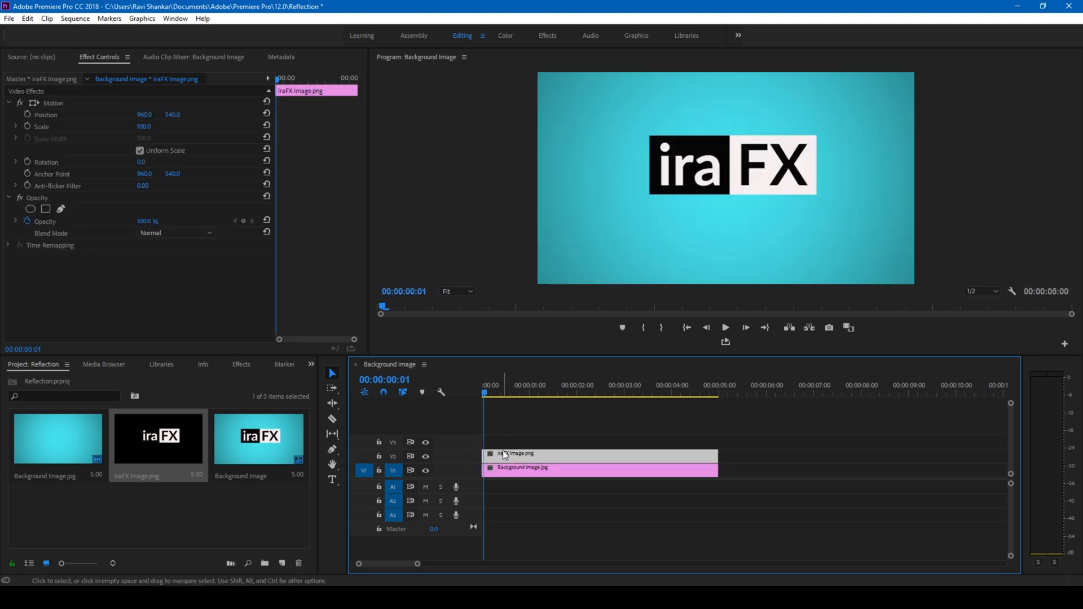
mouse_move(518, 439)
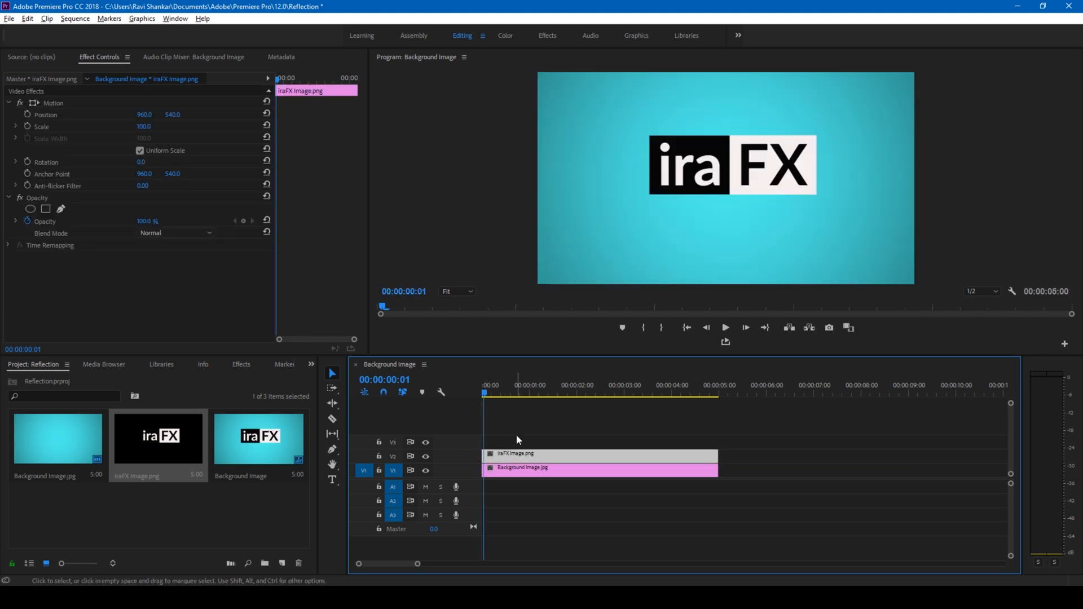
Alt-drag the iraFX Image.png clip from V2 to V3 to duplicate it
left_click_drag(514, 468, 510, 442)
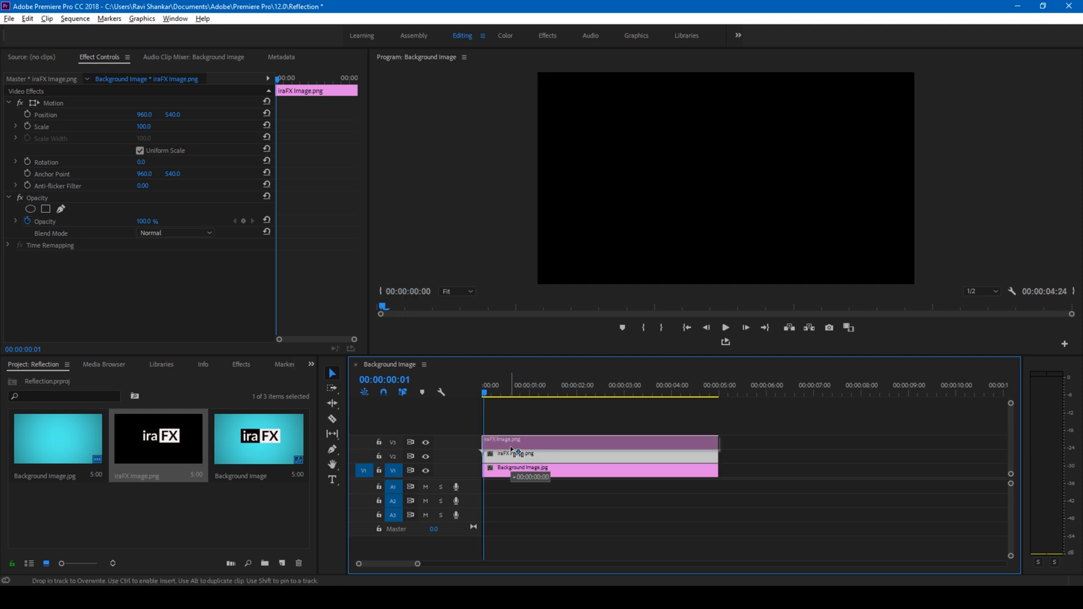
left_click_drag(513, 454, 513, 442)
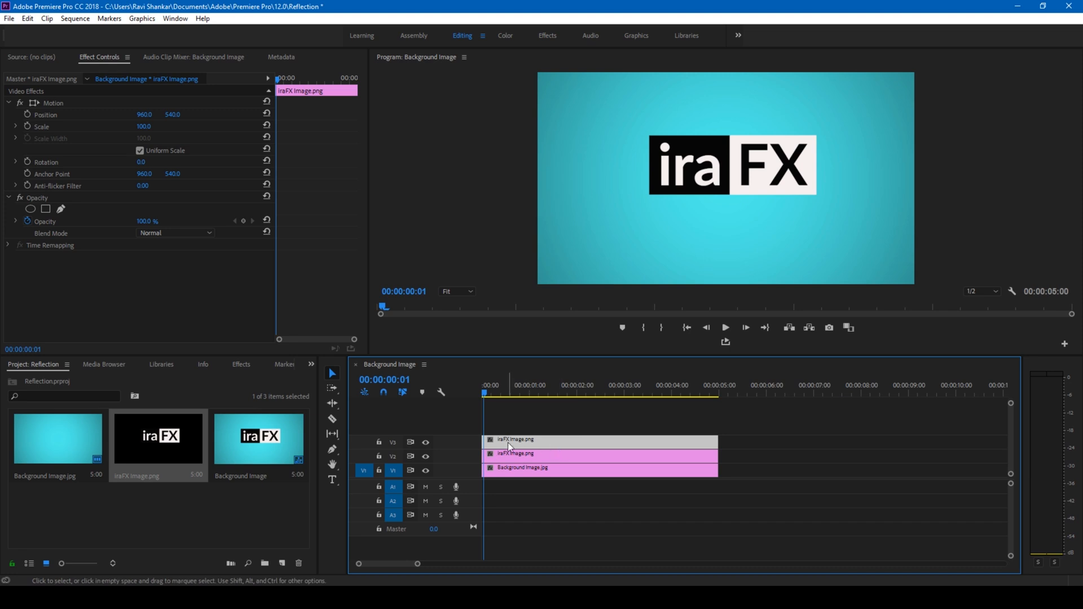
mouse_move(485, 443)
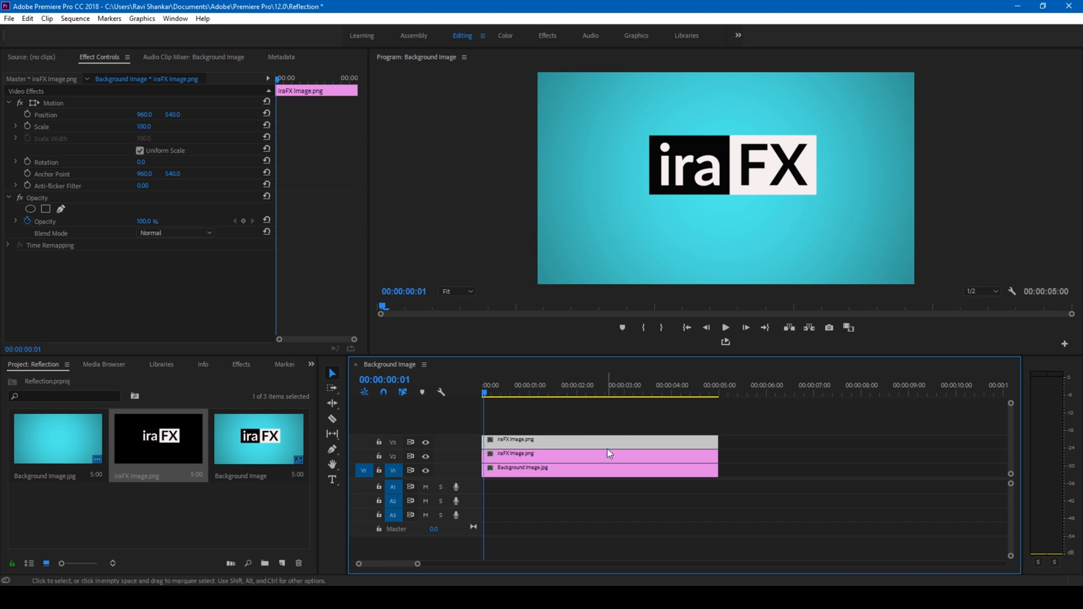
mouse_move(608, 453)
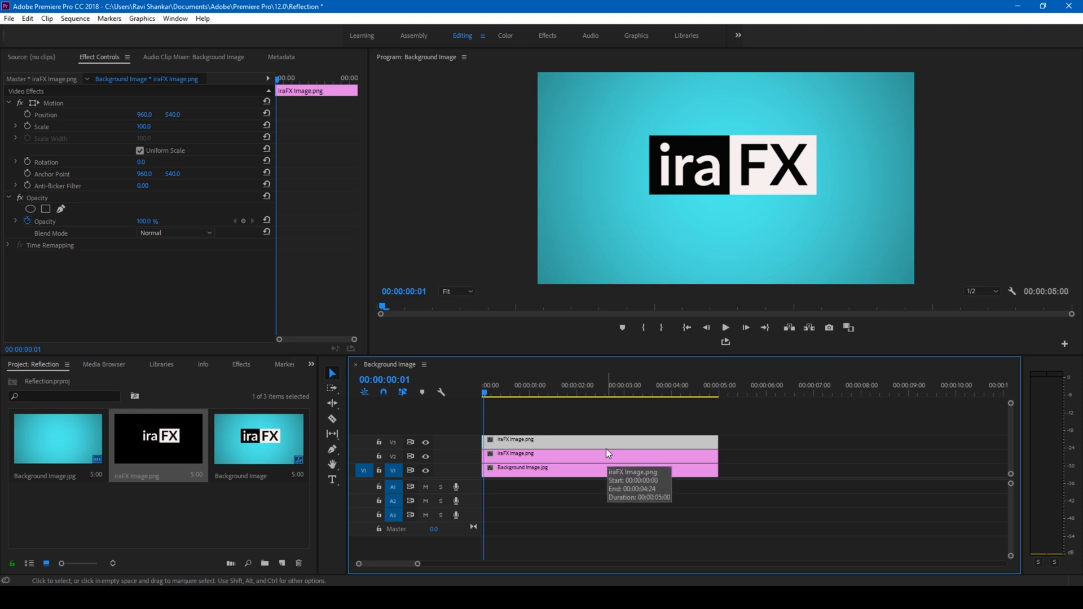
mouse_move(240, 372)
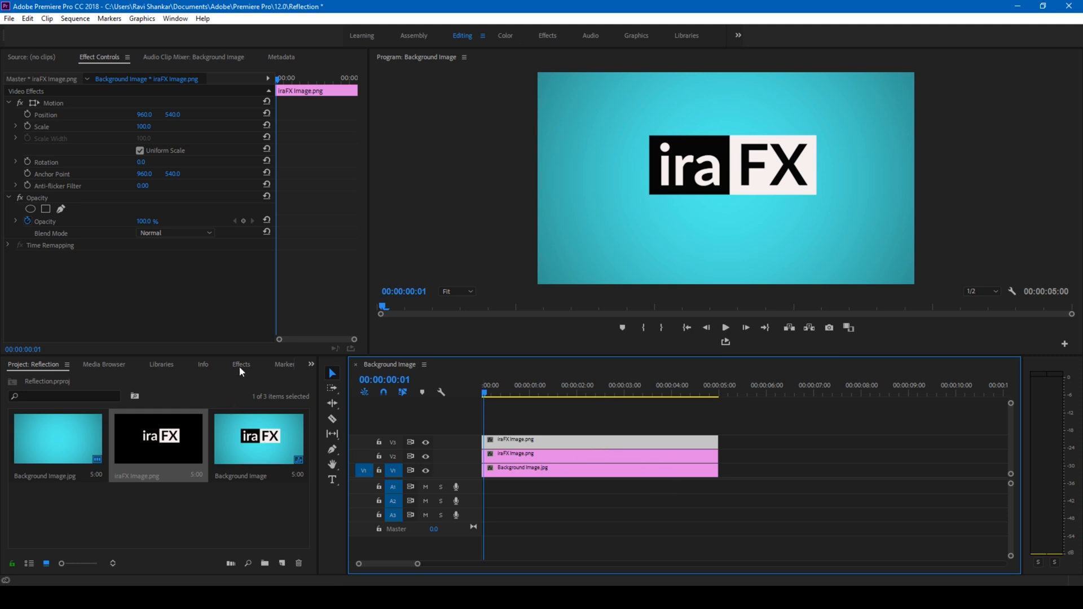
Apply the Vertical Flip effect to the top iraFX logo clip on V3
left_click(241, 364)
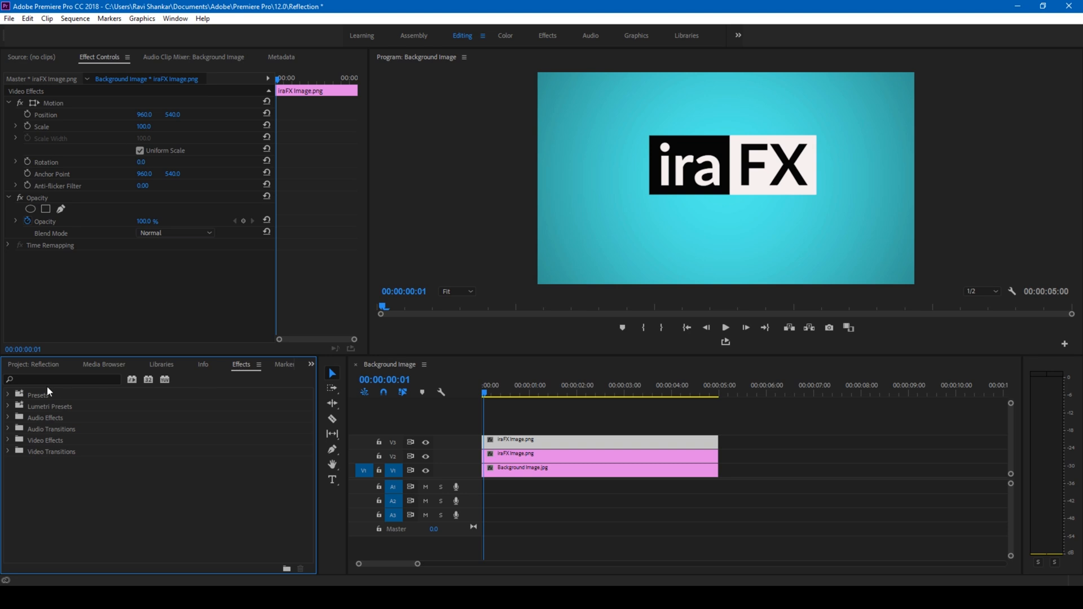
left_click(62, 380)
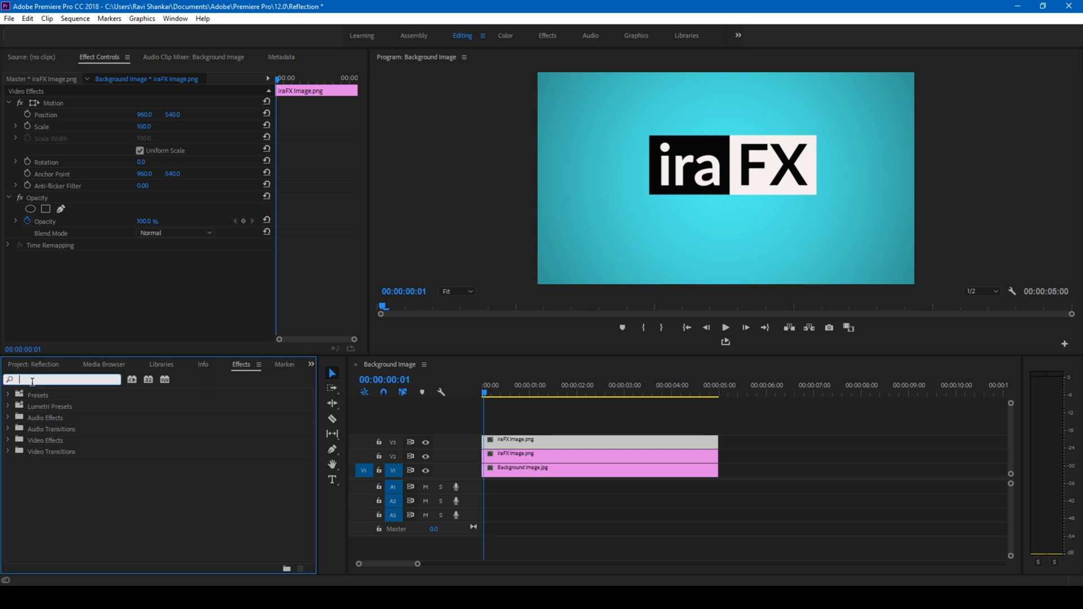
type("vertical")
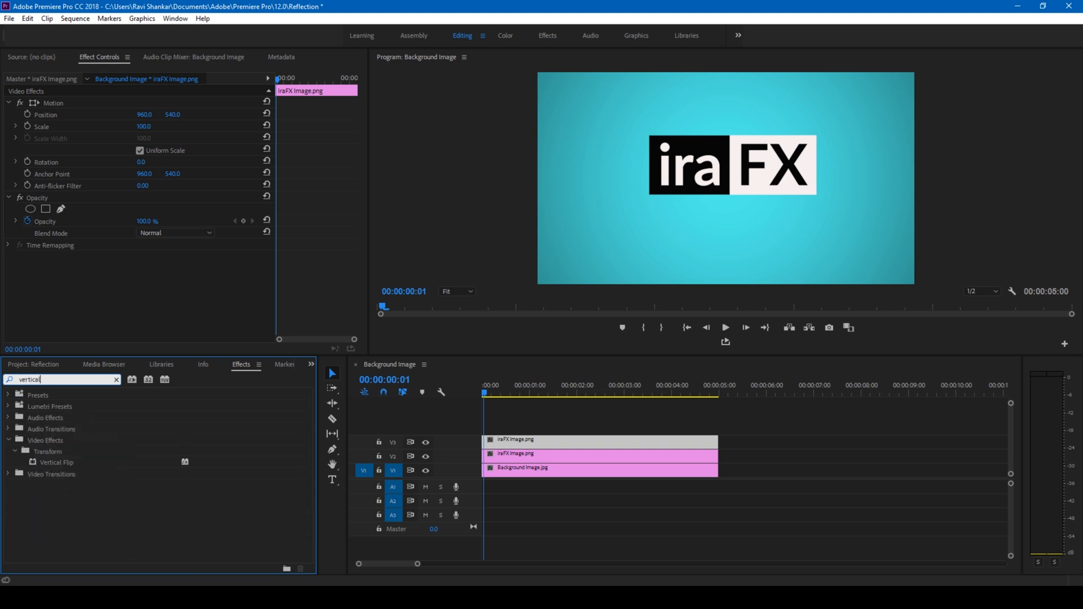
mouse_move(50, 463)
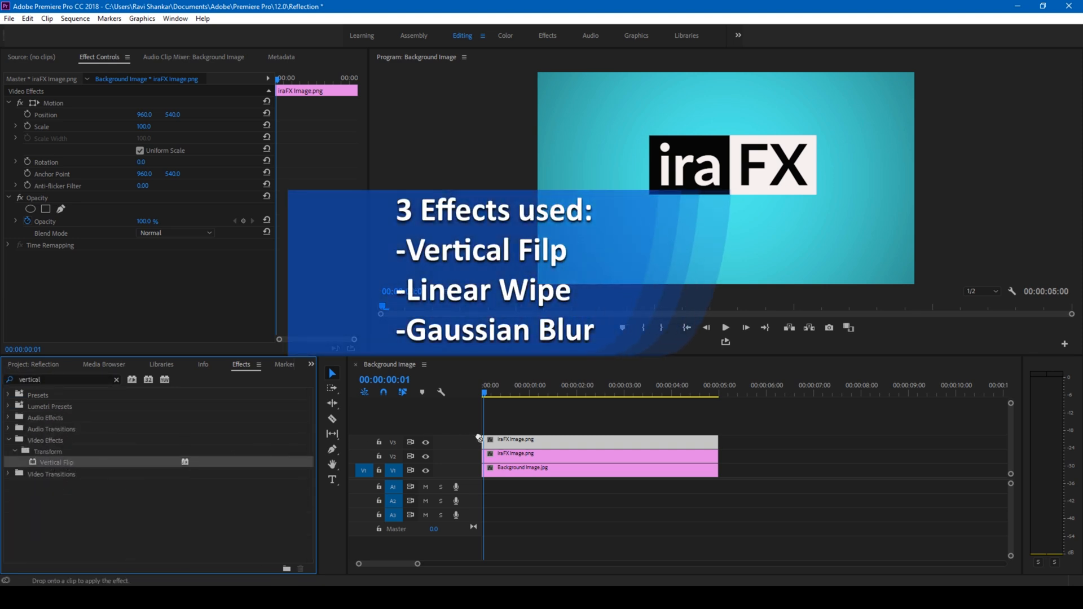
left_click_drag(57, 462, 511, 453)
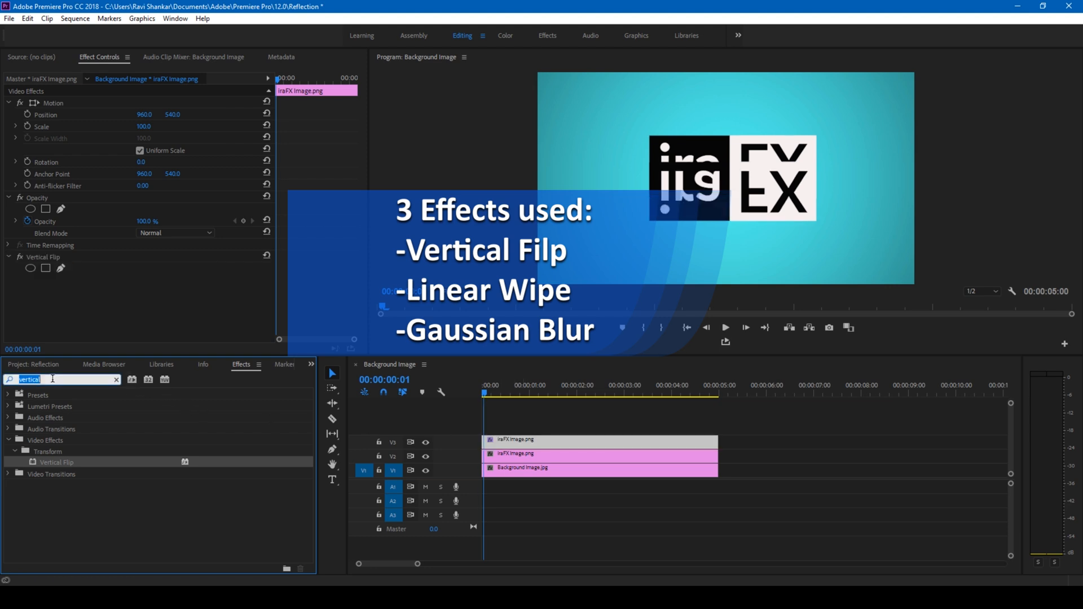
Add Linear Wipe and Gaussian Blur to the flipped logo clip
type("linear")
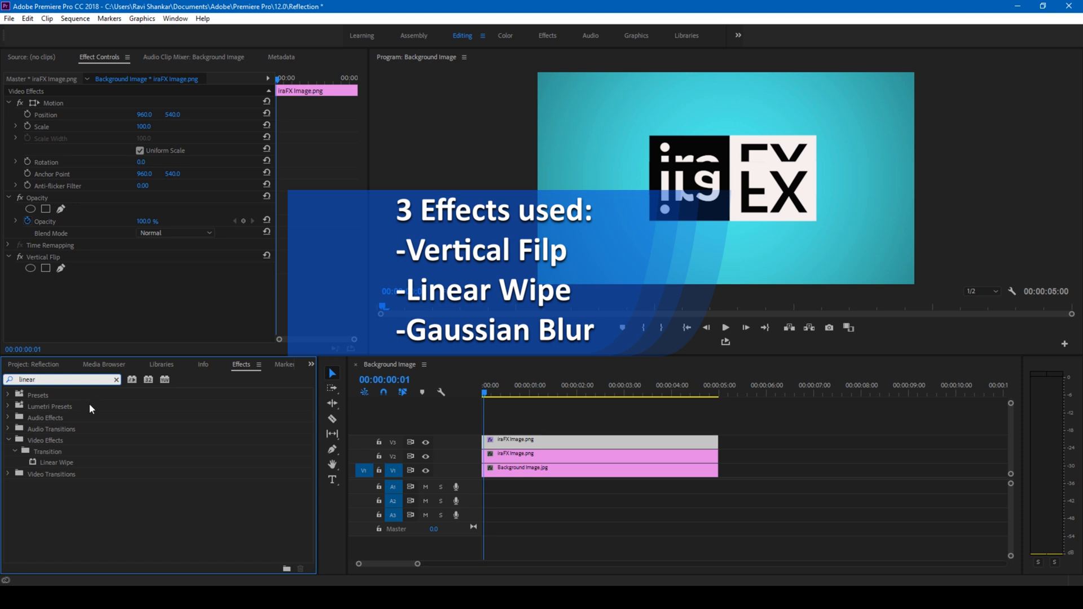
mouse_move(54, 464)
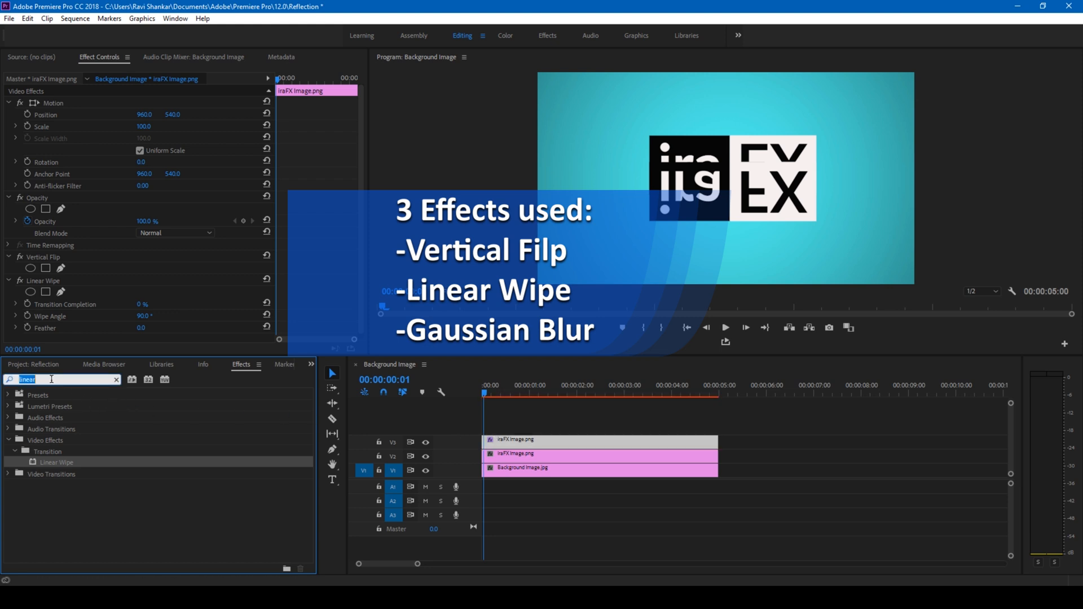
type("Gaussian")
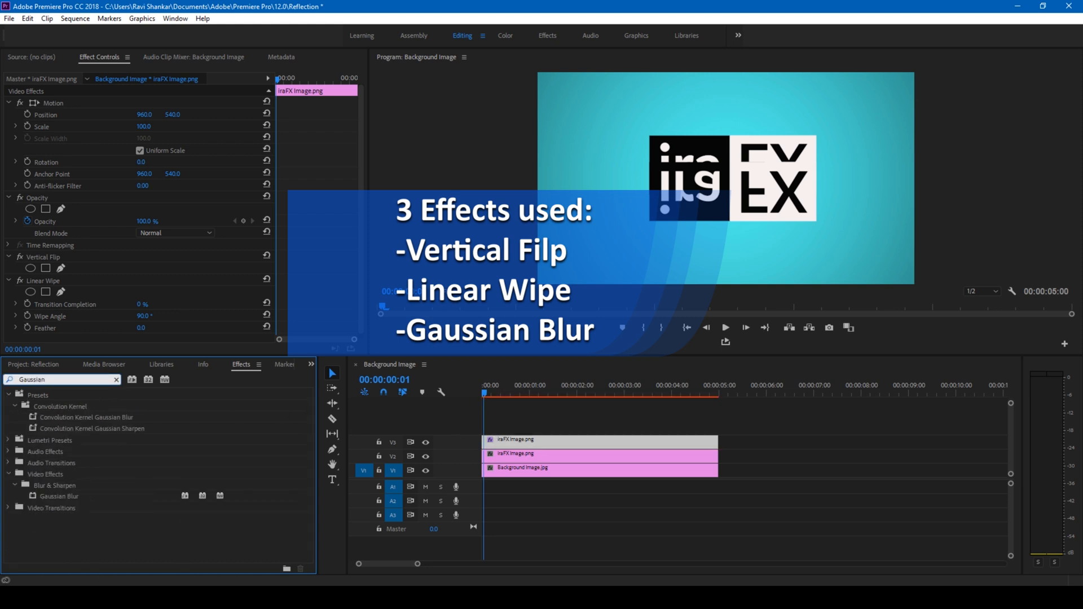
left_click(57, 496)
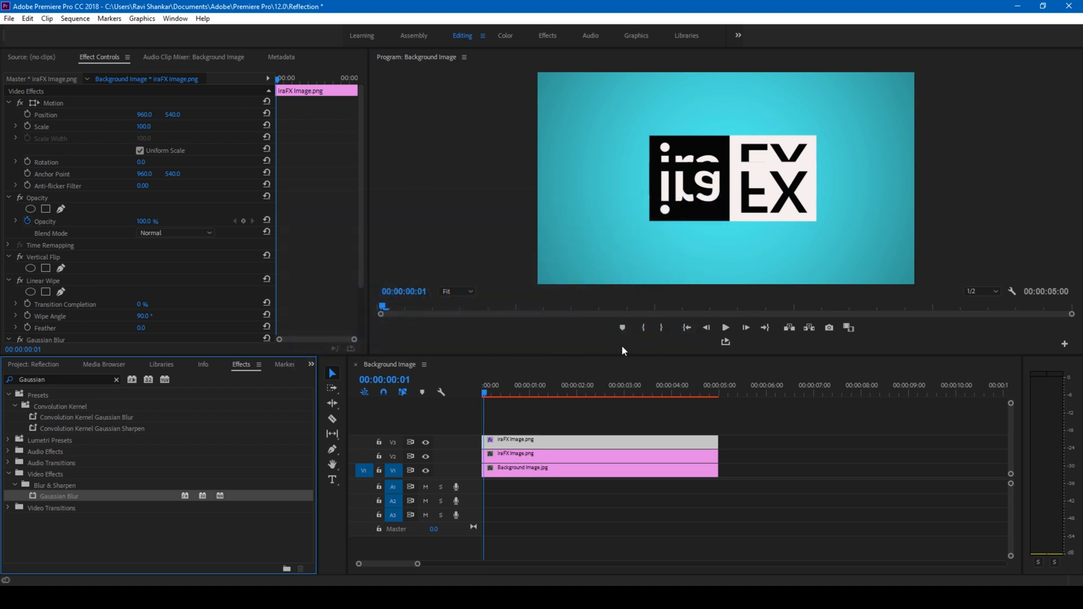
mouse_move(707, 207)
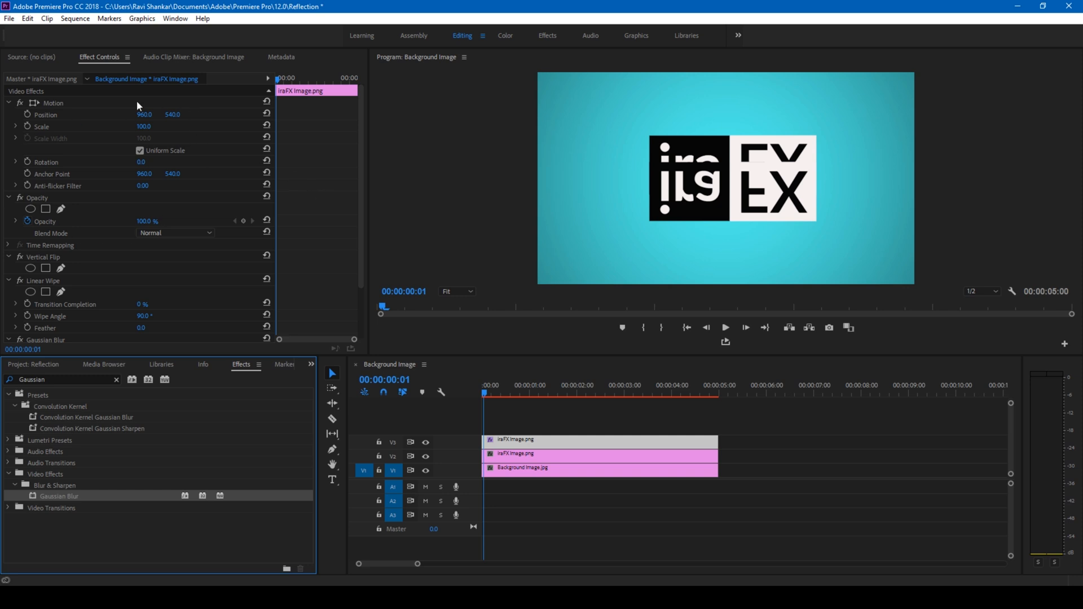
mouse_move(234, 127)
type("70")
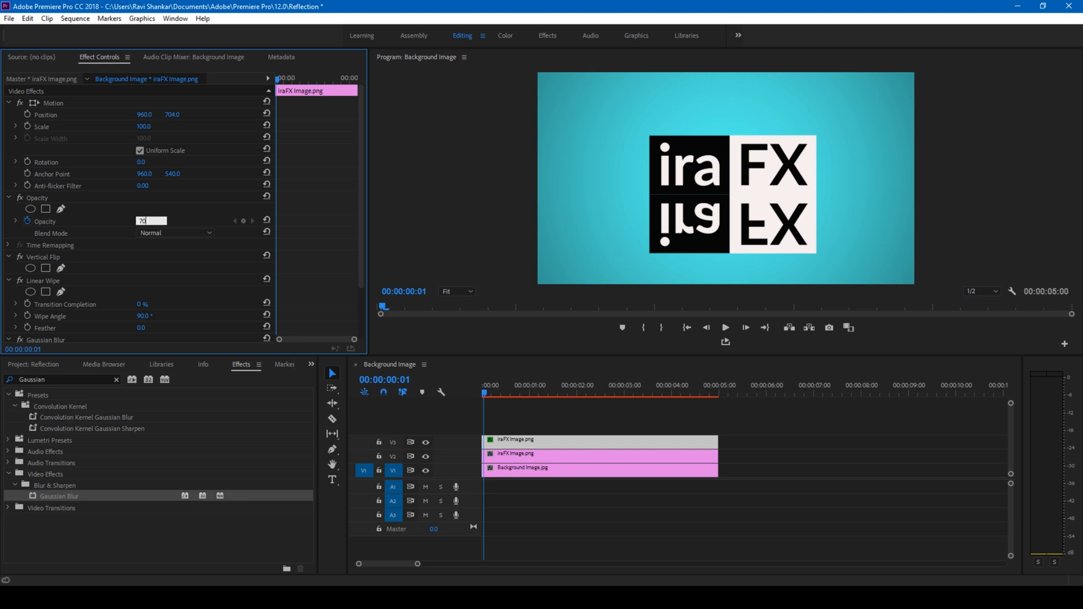
Set the flipped logo's Position Y to 704 and Opacity to 80%
double_click(148, 221)
type("80")
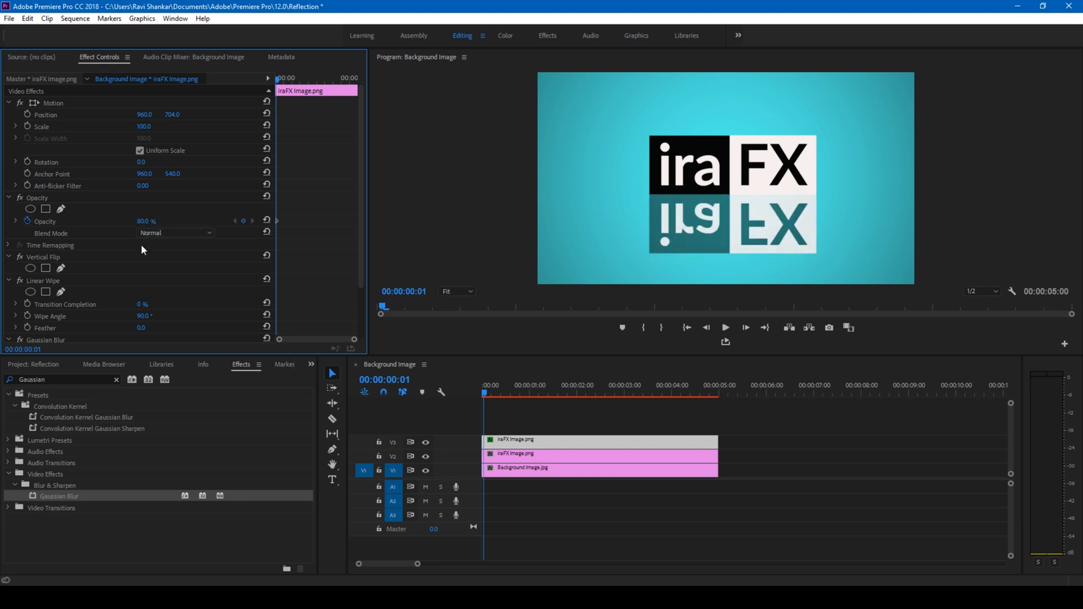
scroll("down", 3)
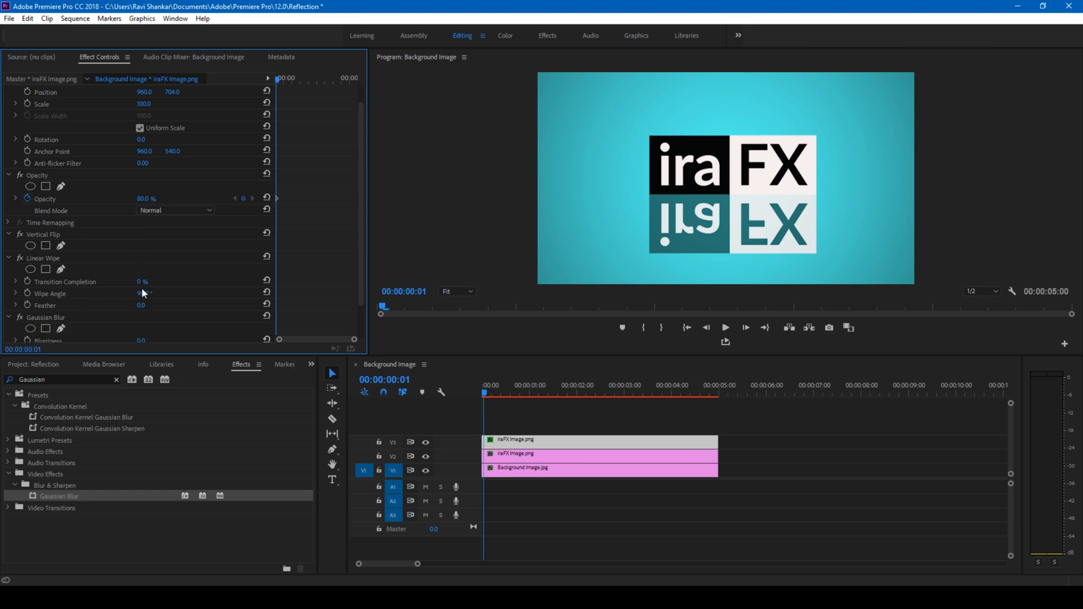
Set Linear Wipe angle to 0°, Transition Completion to 40% and Feather to 84
double_click(142, 293)
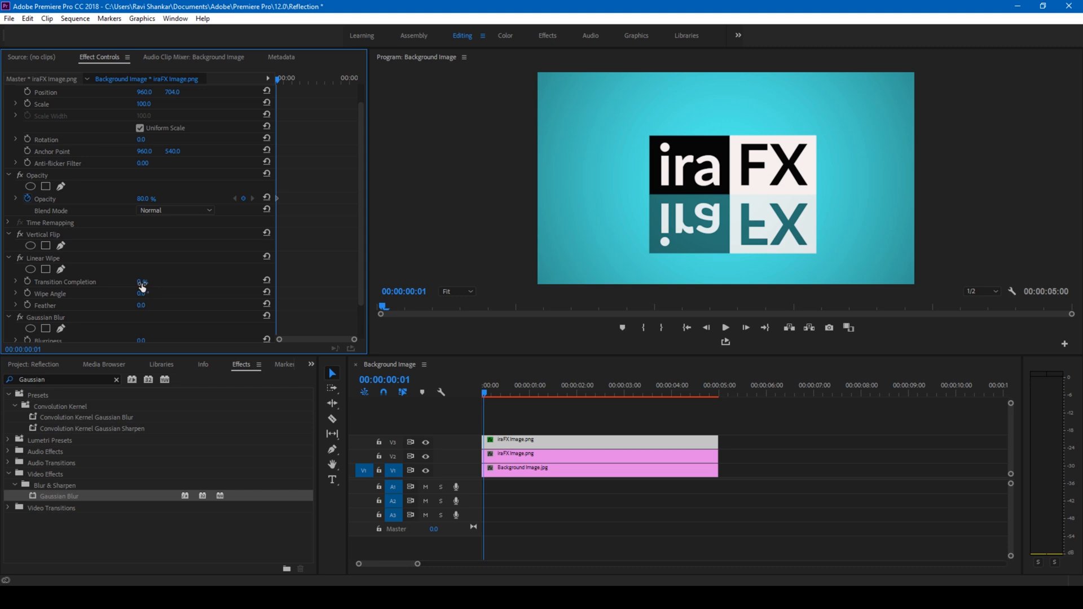
double_click(140, 282)
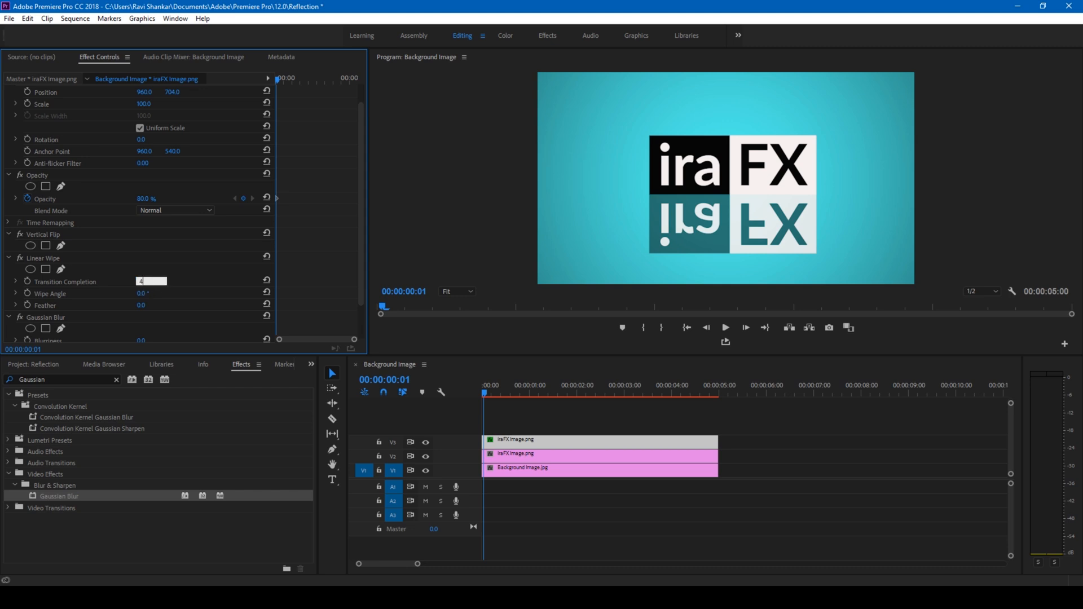
type("40 %")
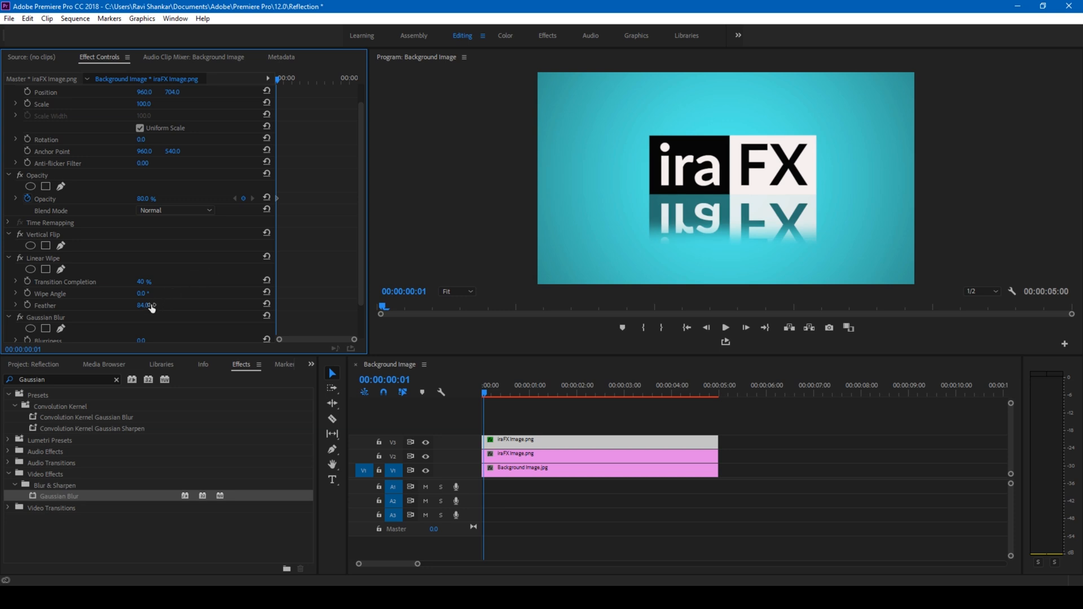
Set the reflection's Gaussian Blur Blurriness to 23
scroll("down", 3)
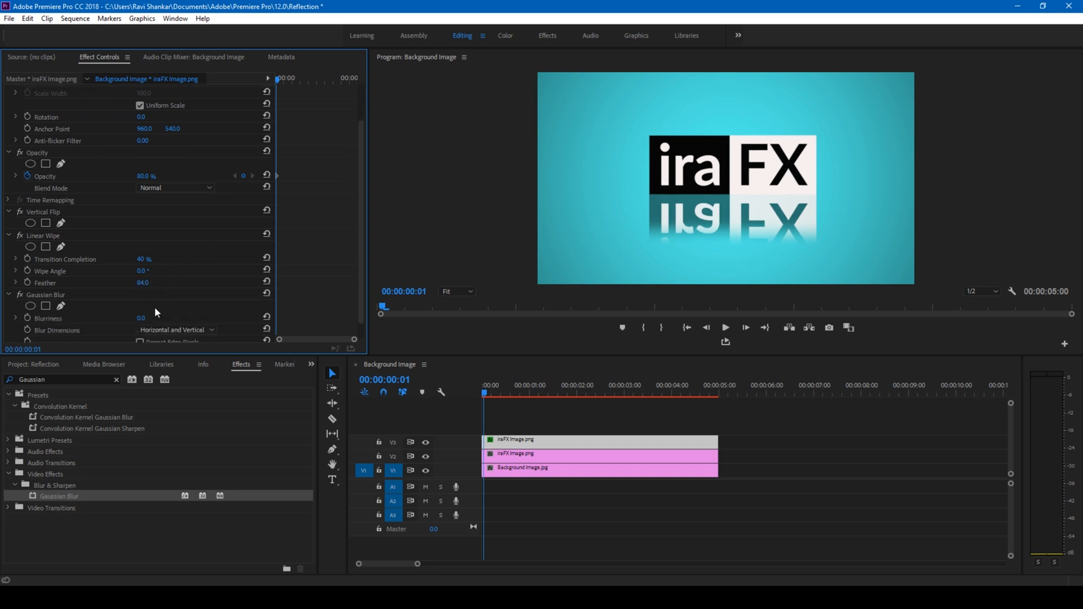
scroll("down", 3)
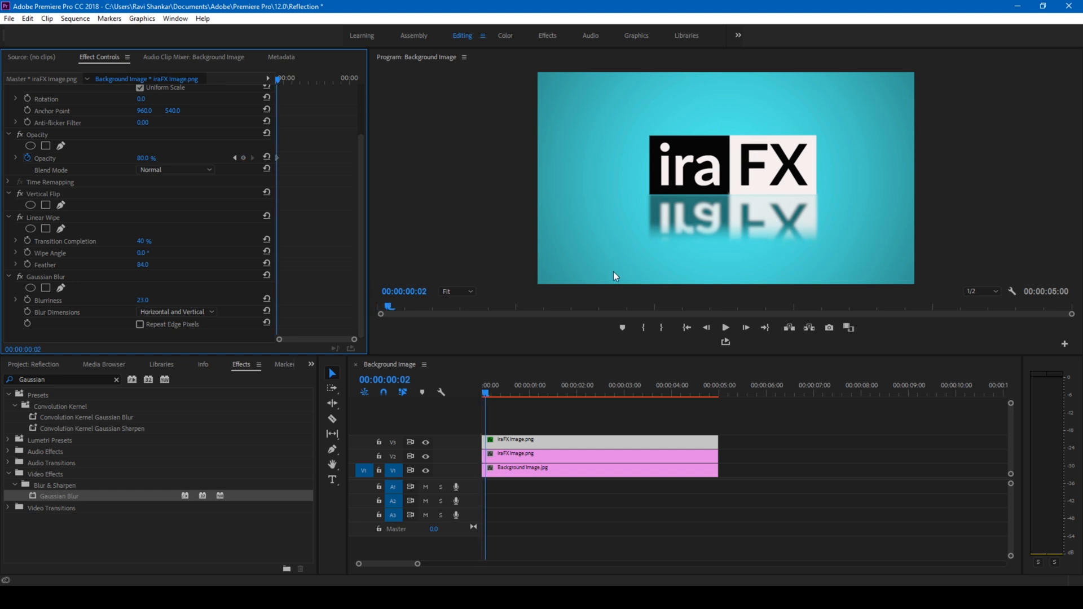
mouse_move(832, 217)
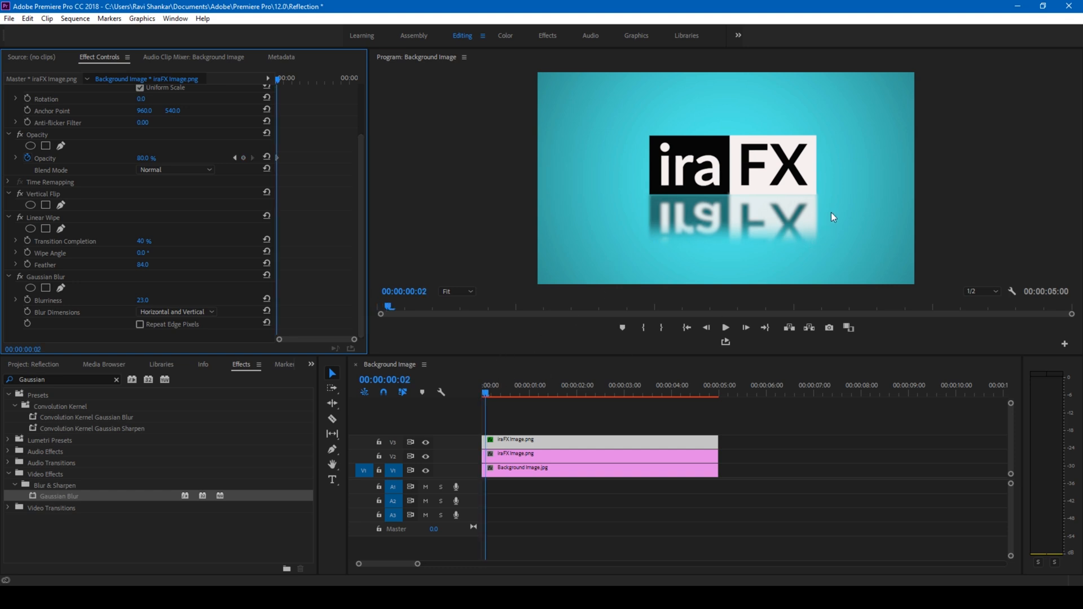
mouse_move(796, 131)
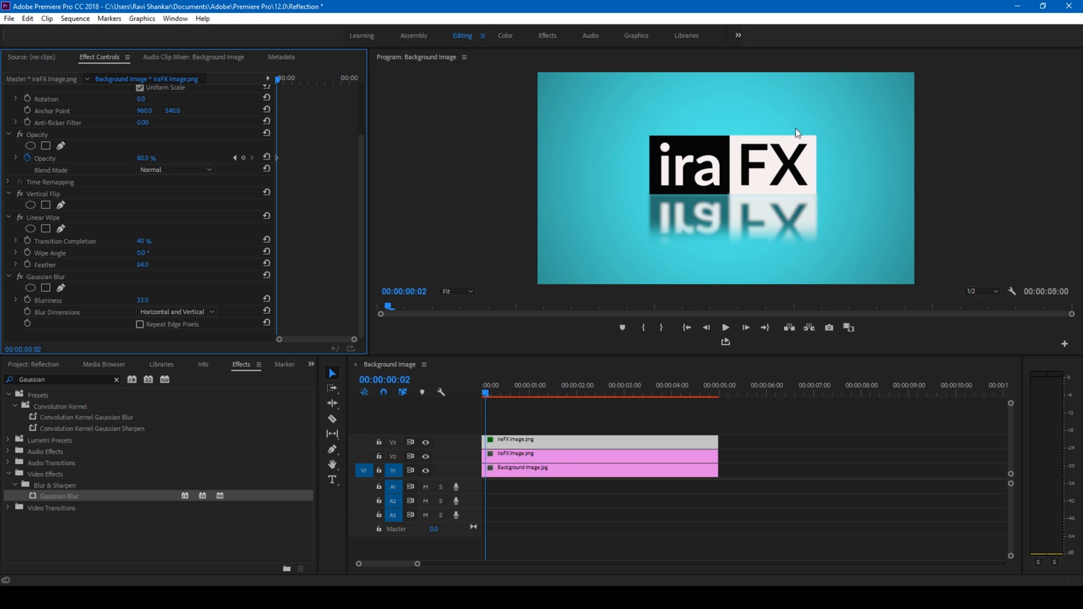
mouse_move(819, 187)
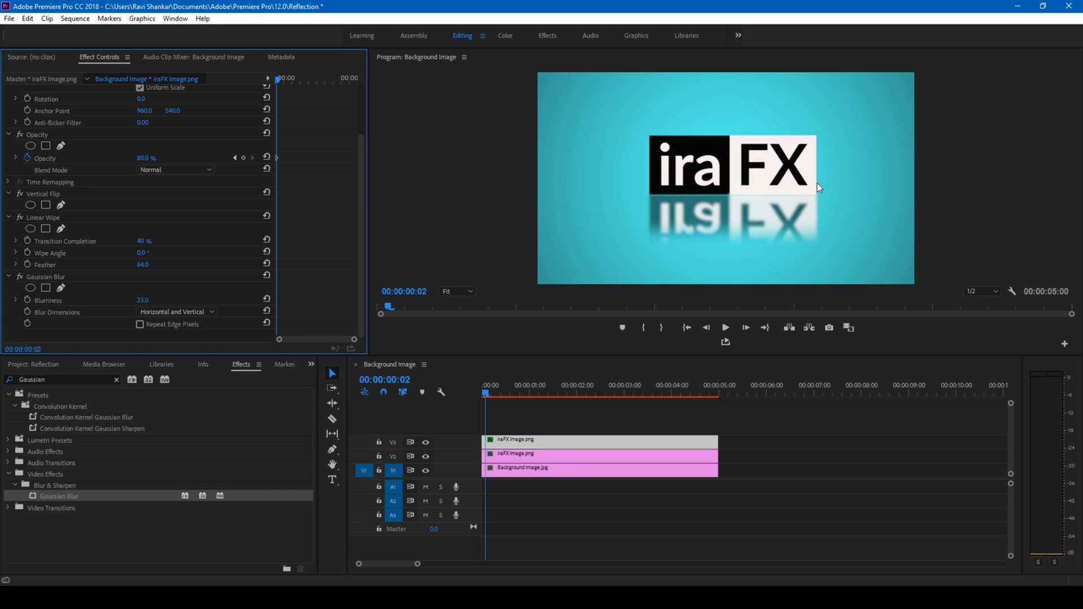
mouse_move(578, 224)
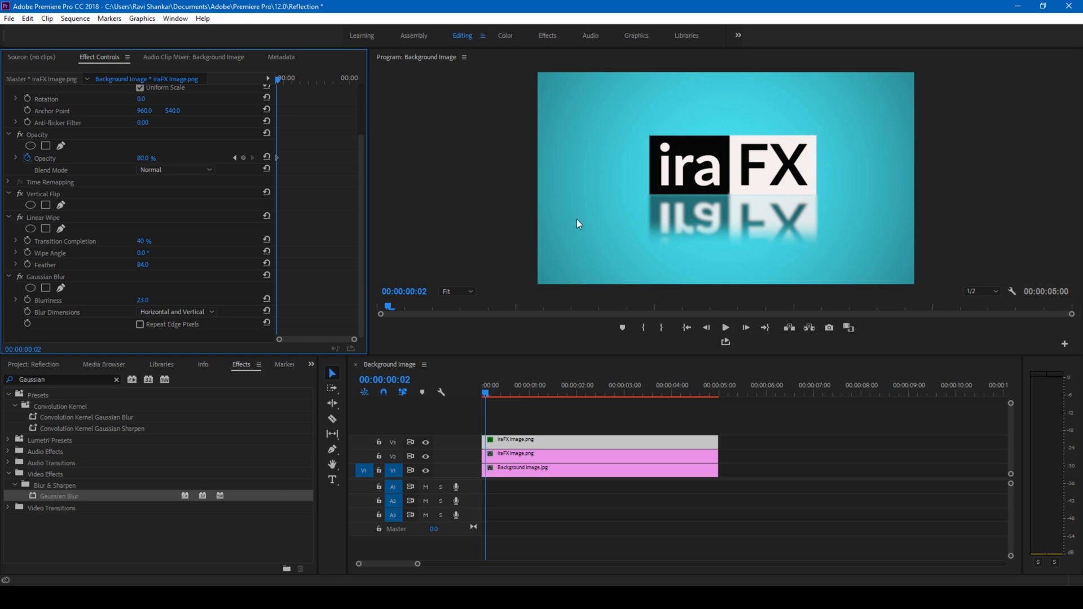